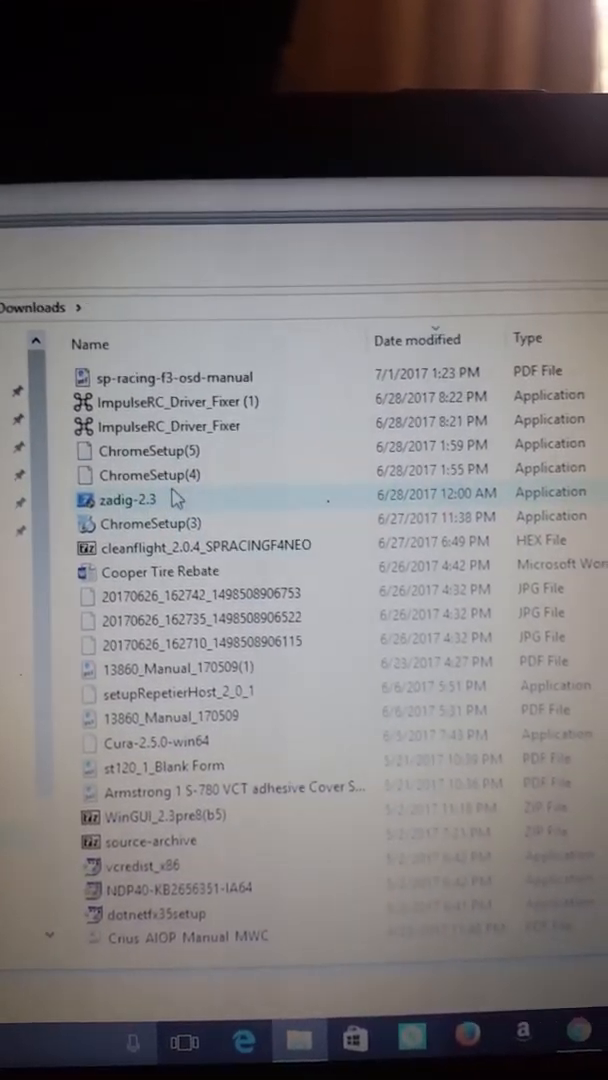
Select the ImpulseRC_Driver_Fixer (1) application in the Downloads folder, ready to run
click(176, 400)
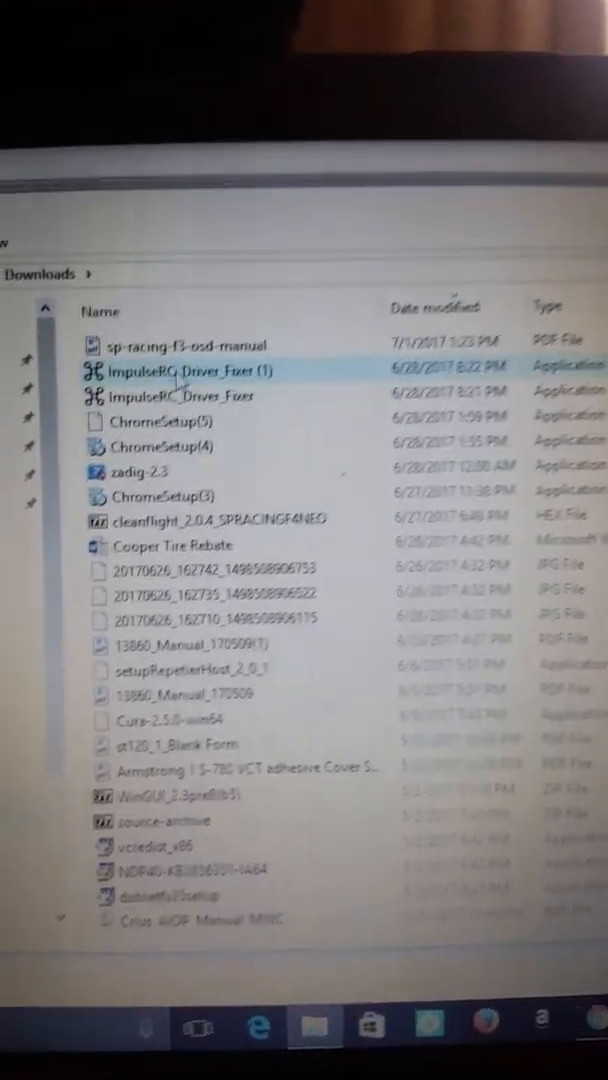